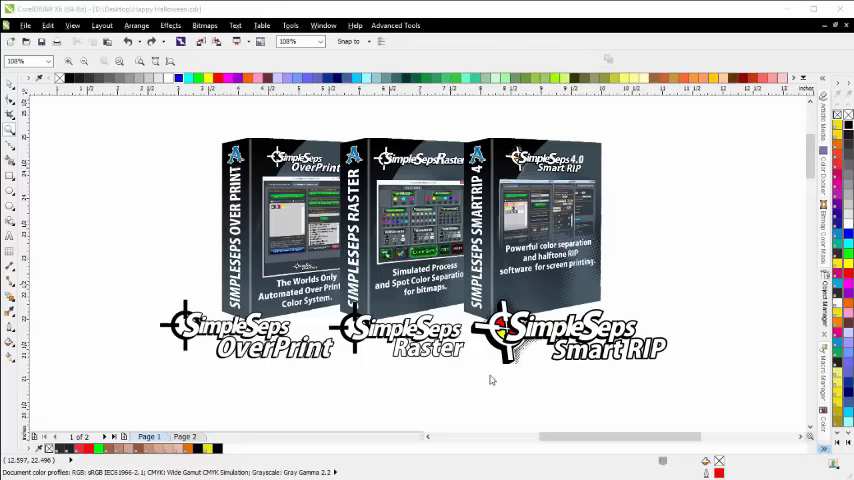
{"action": "mouse_move", "coordinate": [491, 379]}
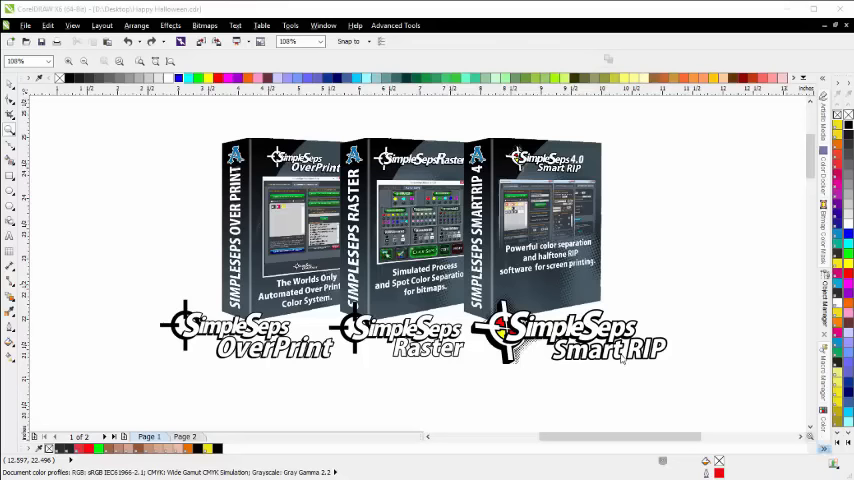
{"action": "mouse_move", "coordinate": [388, 290]}
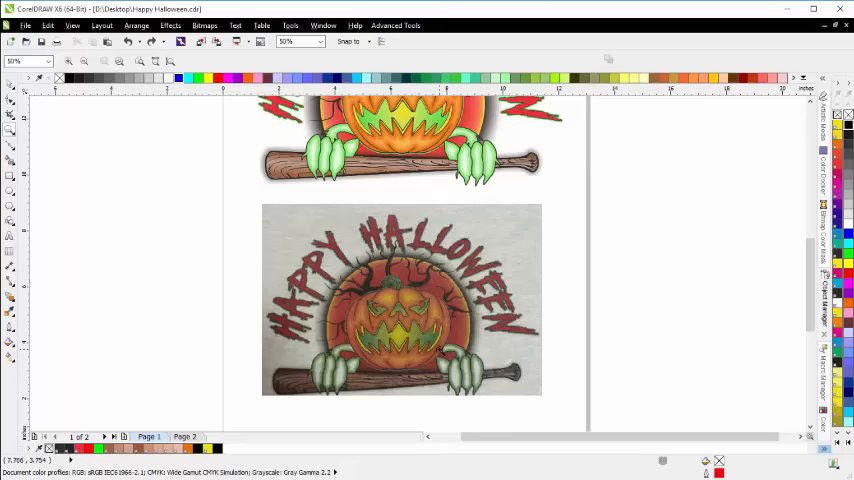
{"action": "mouse_move", "coordinate": [440, 350]}
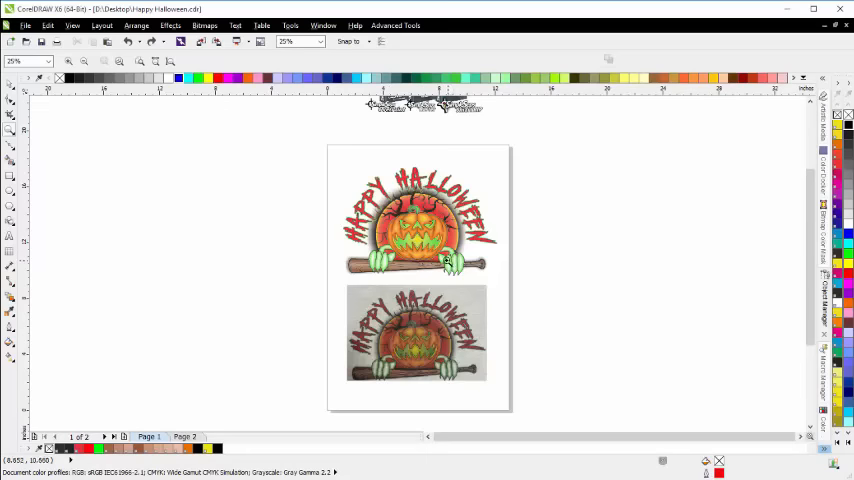
{"action": "mouse_move", "coordinate": [455, 265]}
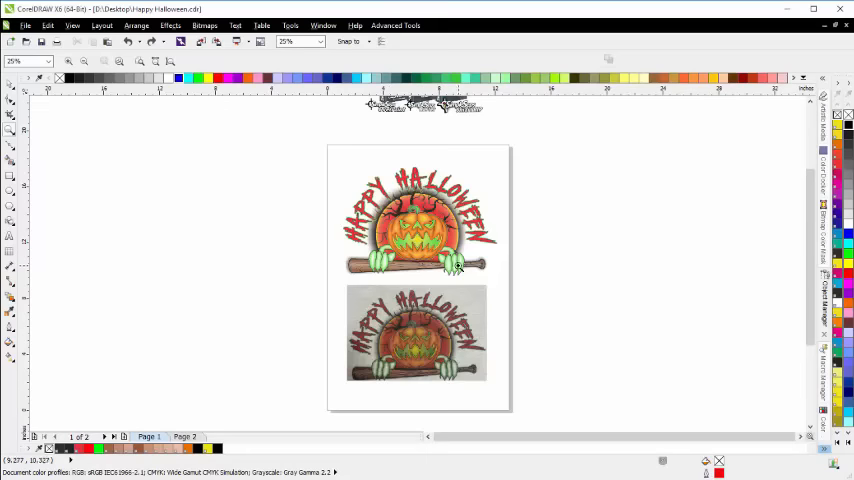
{"action": "mouse_move", "coordinate": [458, 265]}
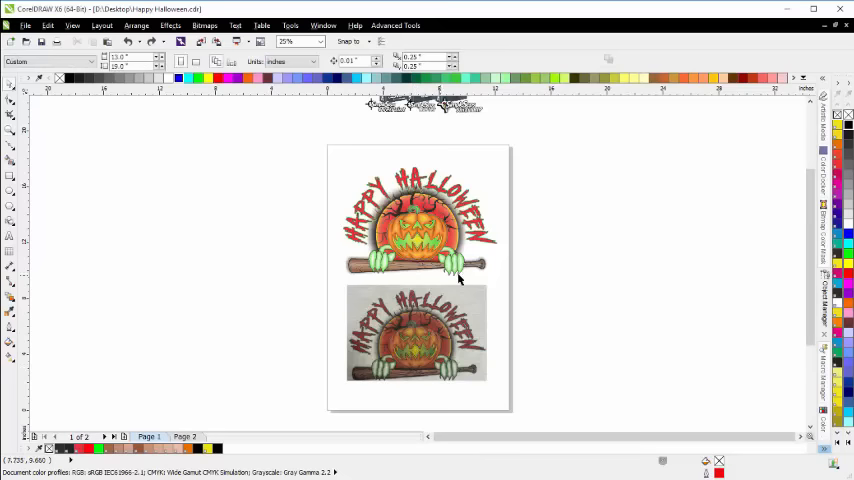
Select the Happy Halloween pumpkin artwork as a group of 14 objects
{"action": "left_click", "coordinate": [416, 335]}
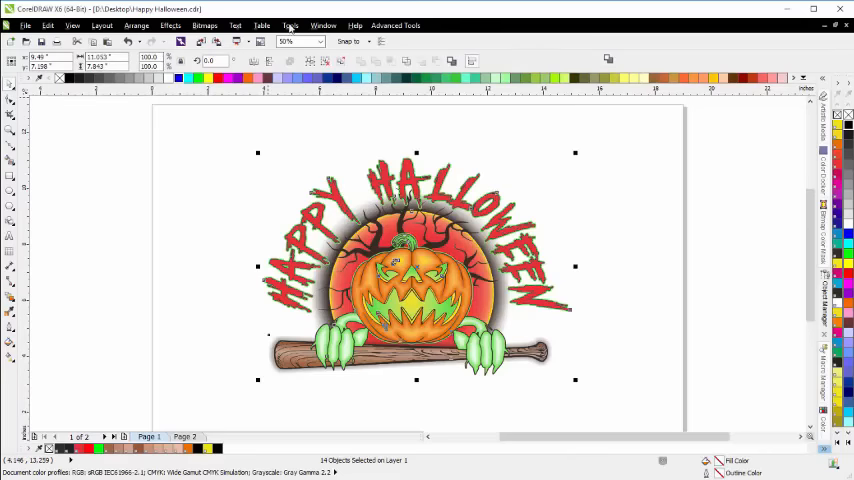
In Smart RIP, build the 7-colour palette and start replacing one swatch in fills and outlines
{"action": "left_click", "coordinate": [395, 25]}
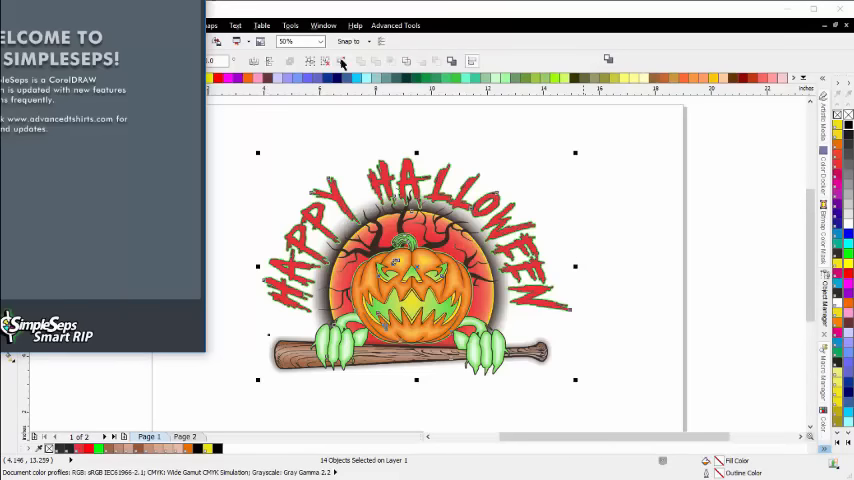
{"action": "mouse_move", "coordinate": [152, 8]}
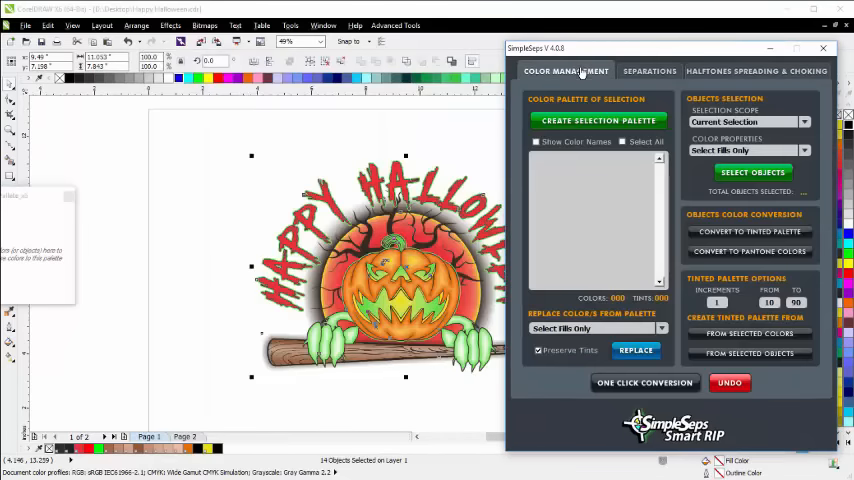
{"action": "left_click", "coordinate": [645, 382]}
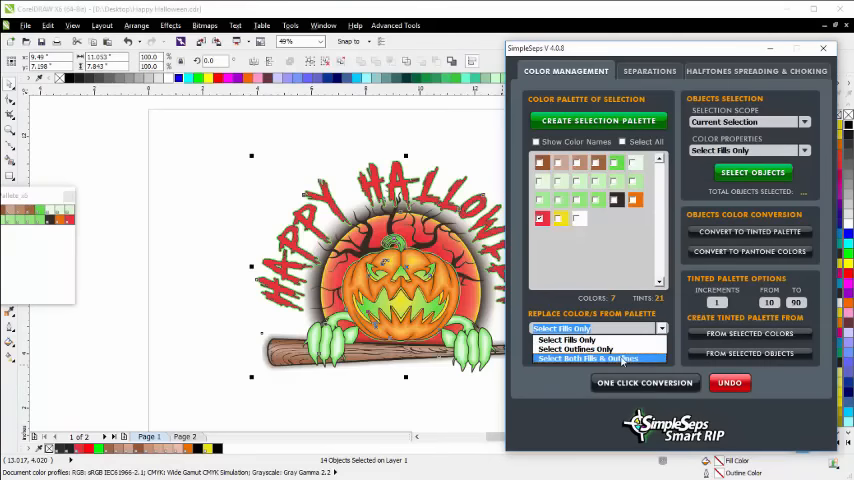
{"action": "left_click", "coordinate": [586, 358]}
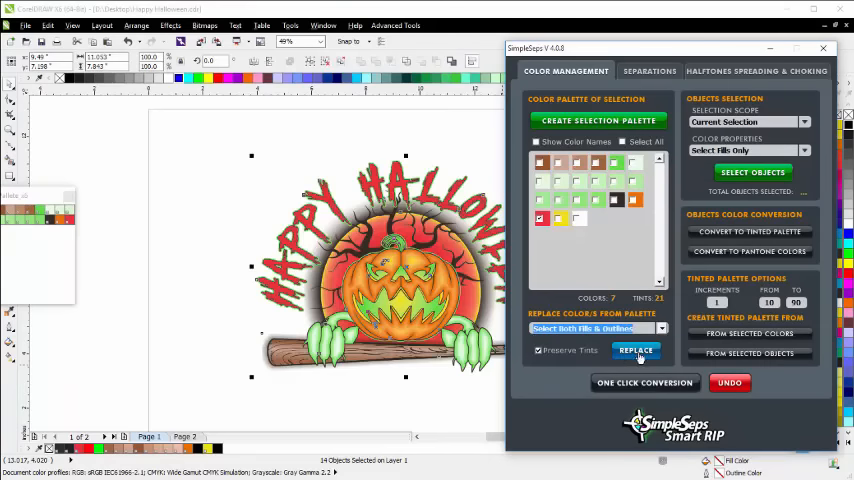
{"action": "left_click", "coordinate": [539, 350]}
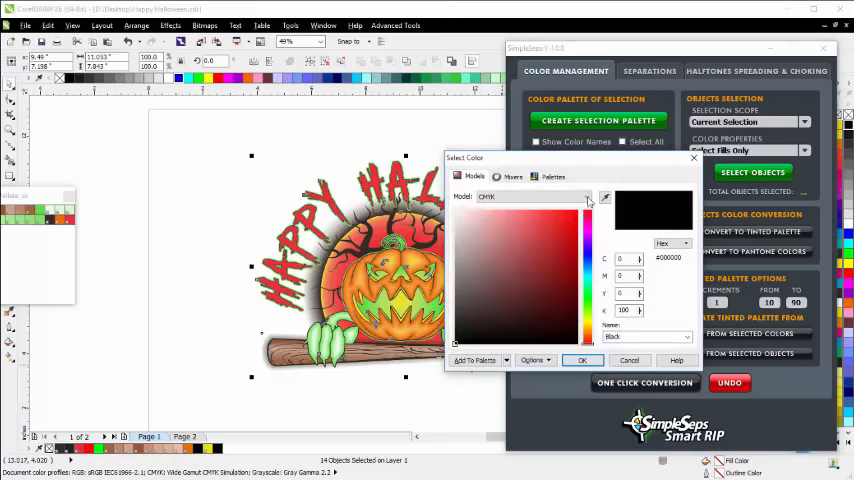
Replace the chosen palette colour with red picked in the RGB colour model
{"action": "left_click", "coordinate": [533, 196]}
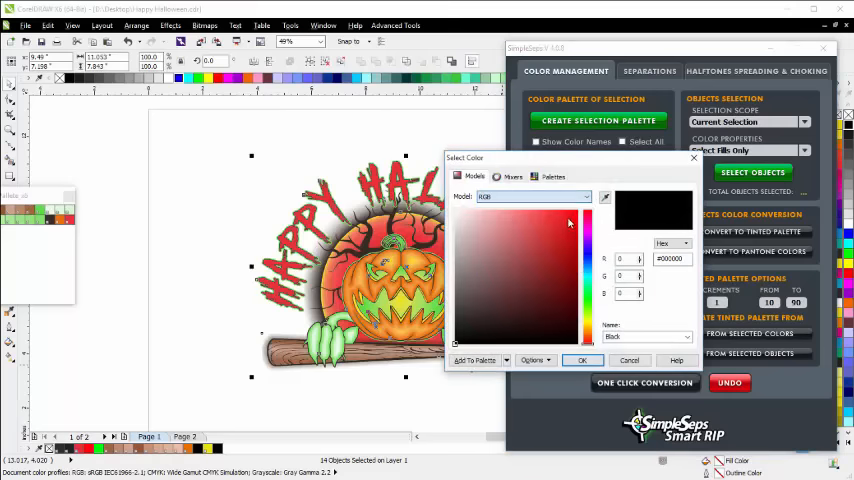
{"action": "left_click", "coordinate": [577, 210]}
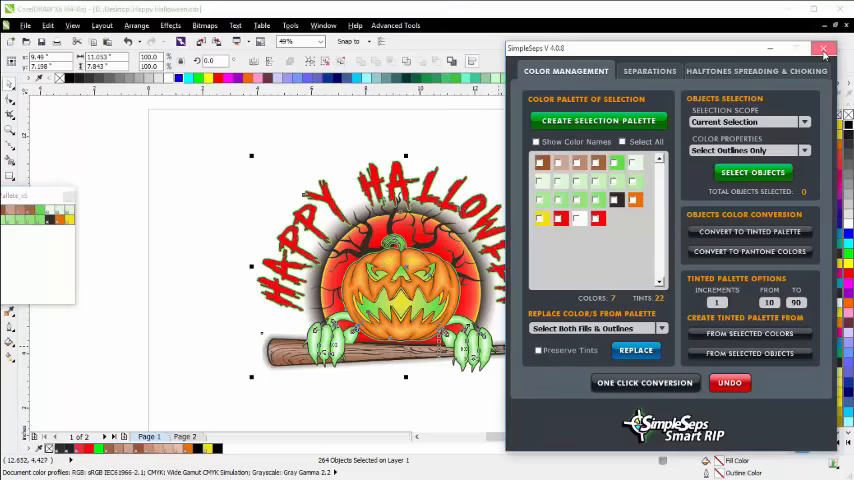
Close Smart RIP and choose a Click-Seps separation setting in SimpleSeps Raster 1.2
{"action": "left_click", "coordinate": [395, 25]}
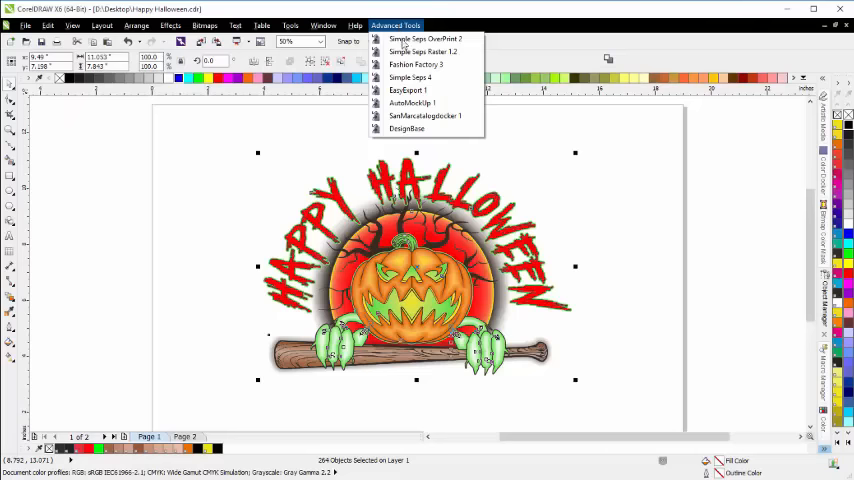
{"action": "left_click", "coordinate": [422, 51]}
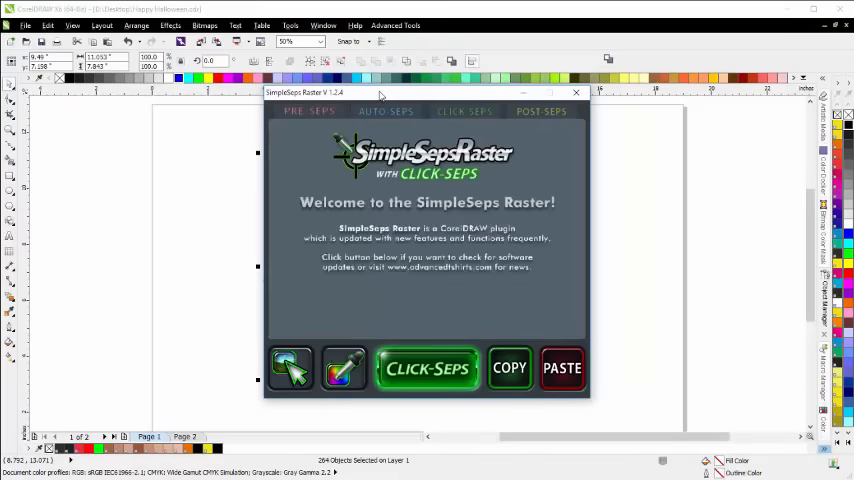
{"action": "left_click", "coordinate": [385, 111]}
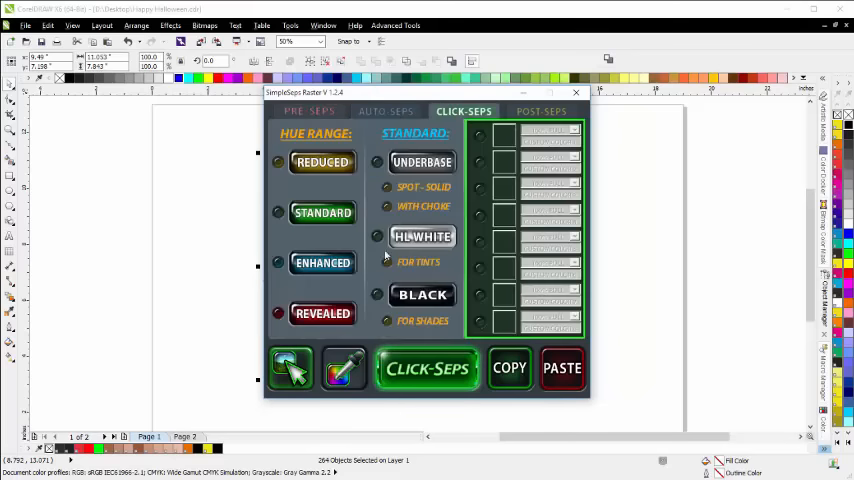
{"action": "left_click", "coordinate": [378, 294]}
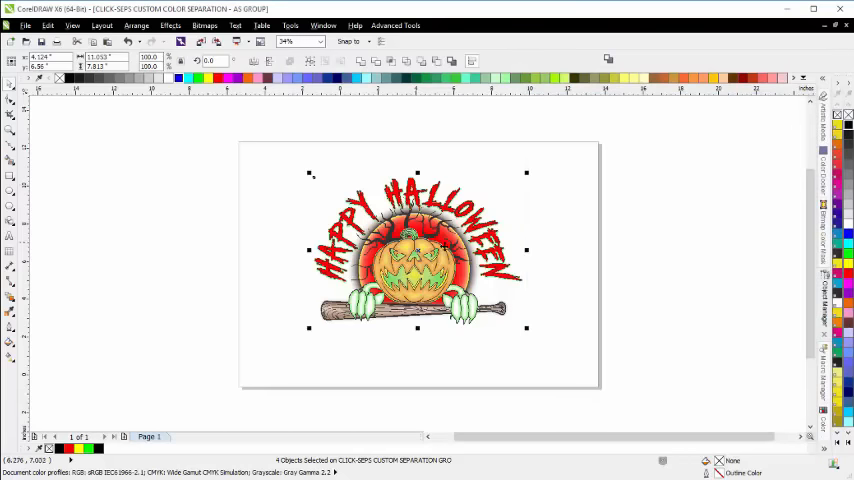
{"action": "left_click_drag", "start_coordinate": [418, 250], "coordinate": [270, 265]}
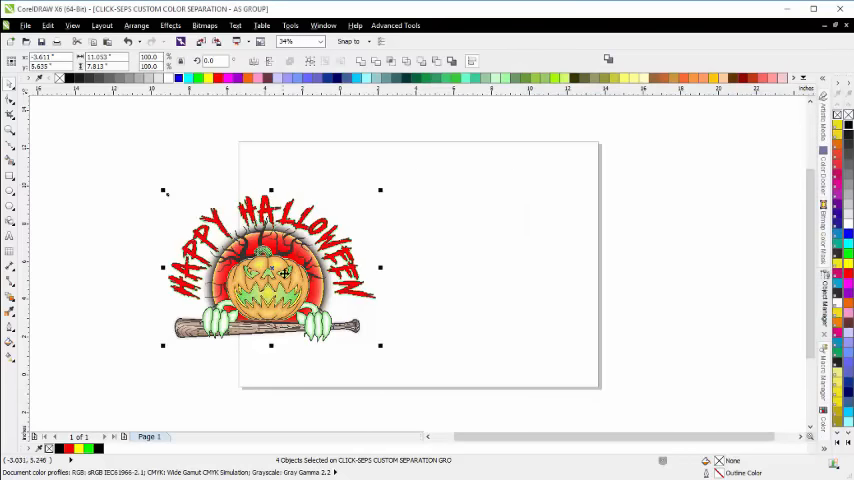
{"action": "left_click_drag", "start_coordinate": [283, 273], "coordinate": [412, 263]}
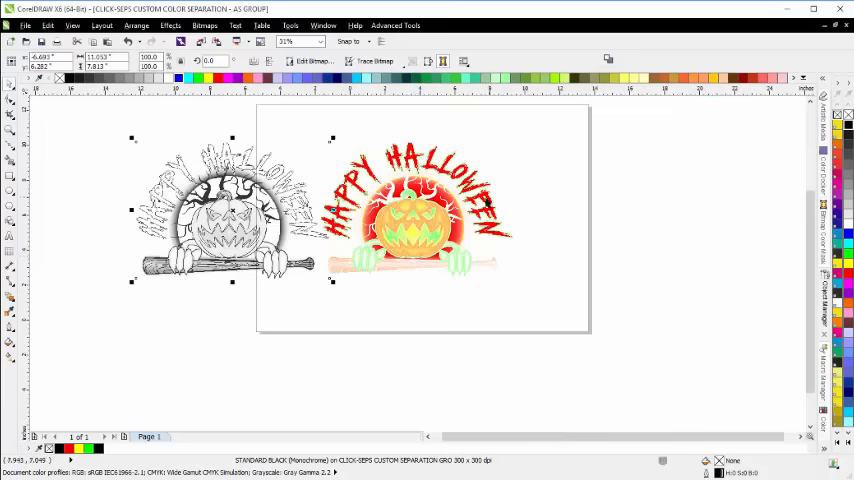
{"action": "mouse_move", "coordinate": [446, 280]}
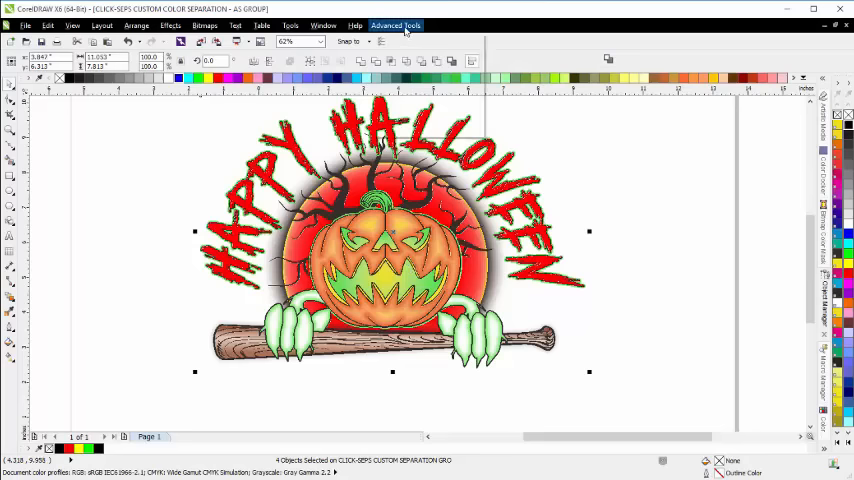
In SimpleSeps Color Management, build a 4-colour palette, select all, and run One Click Conversion
{"action": "left_click", "coordinate": [386, 25]}
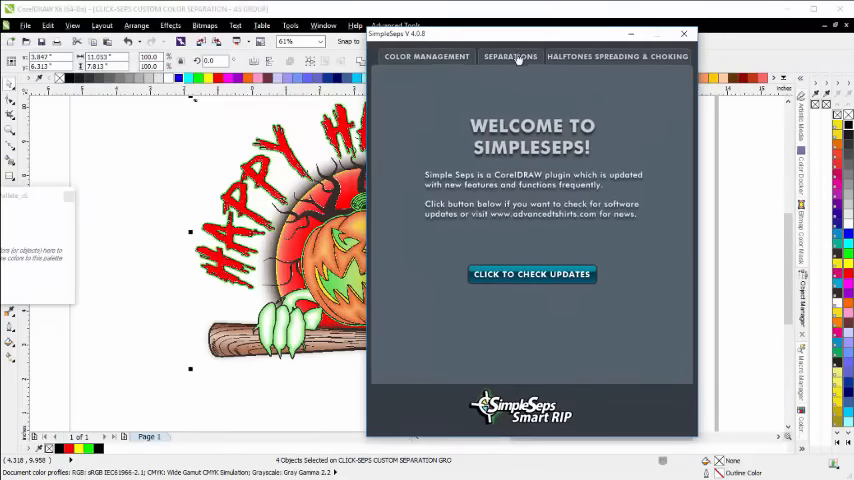
{"action": "left_click", "coordinate": [426, 56]}
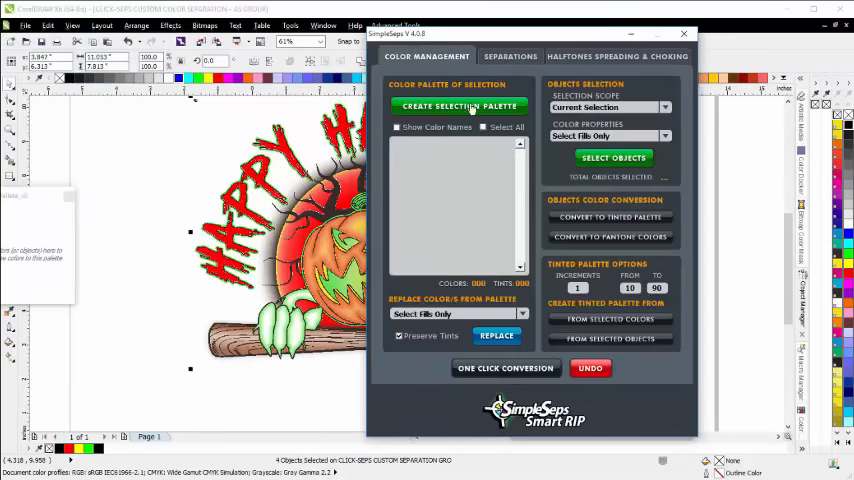
{"action": "left_click", "coordinate": [459, 106]}
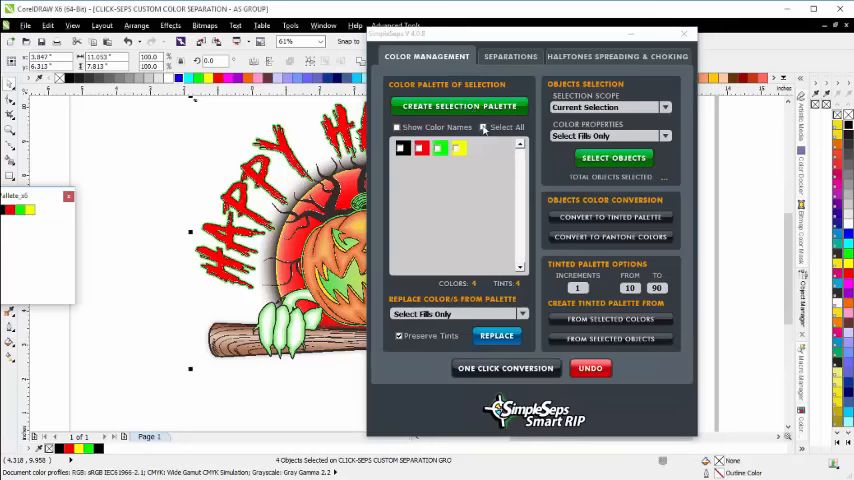
{"action": "left_click", "coordinate": [484, 127]}
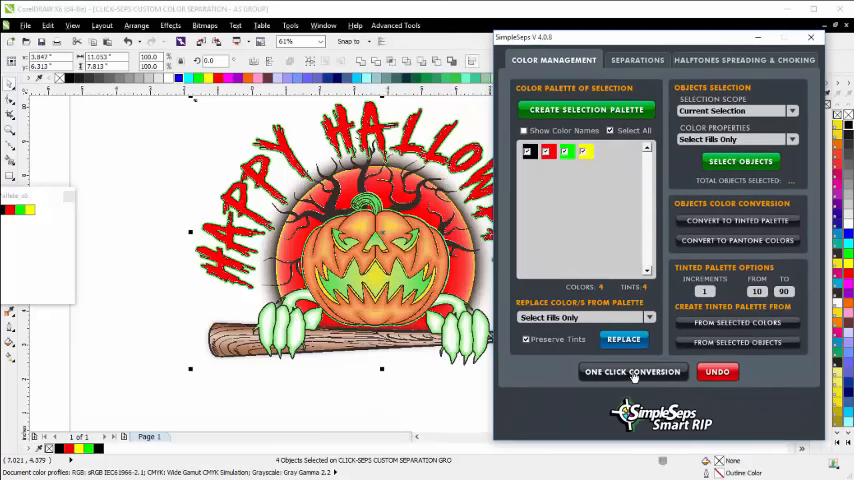
{"action": "left_click", "coordinate": [632, 371]}
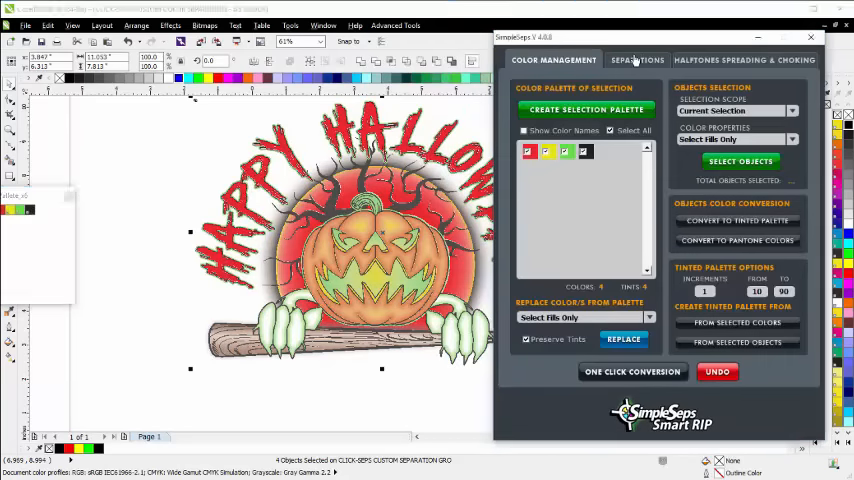
Set the SimpleSeps separation raster type to Halftones and scroll to the Pantone channel options
{"action": "left_click", "coordinate": [637, 60]}
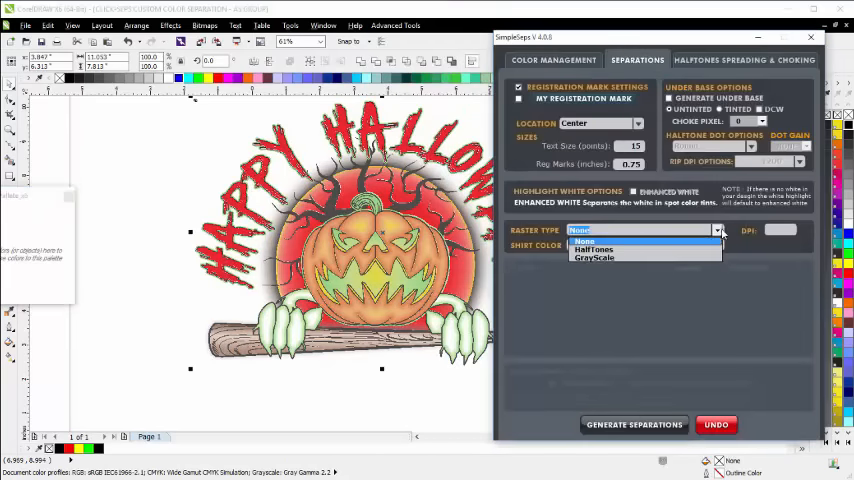
{"action": "left_click", "coordinate": [593, 249]}
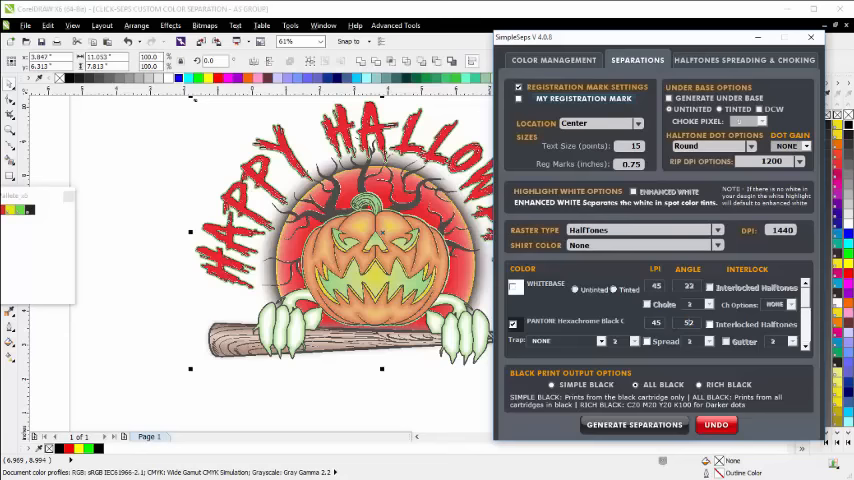
{"action": "scroll", "scroll_direction": "down", "scroll_amount": 3}
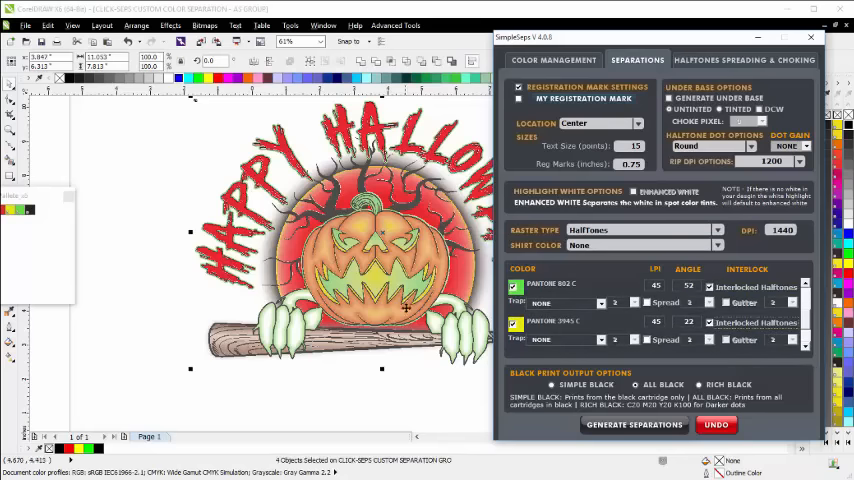
{"action": "mouse_move", "coordinate": [418, 351]}
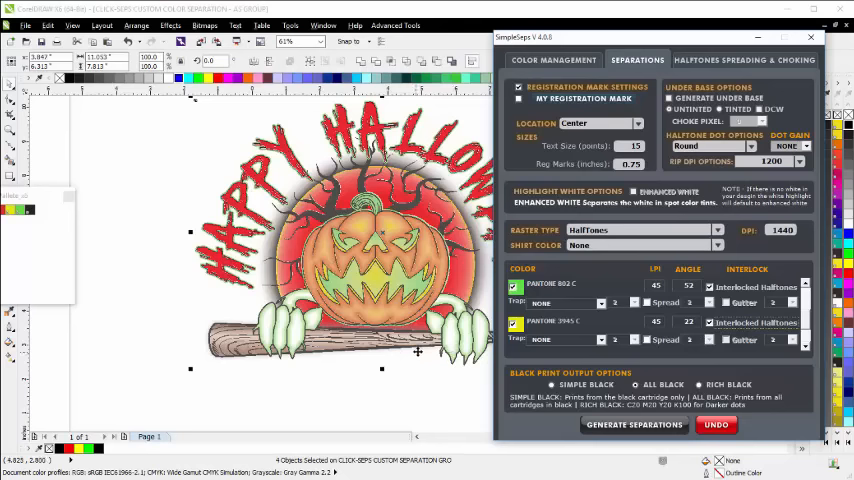
{"action": "mouse_move", "coordinate": [427, 189]}
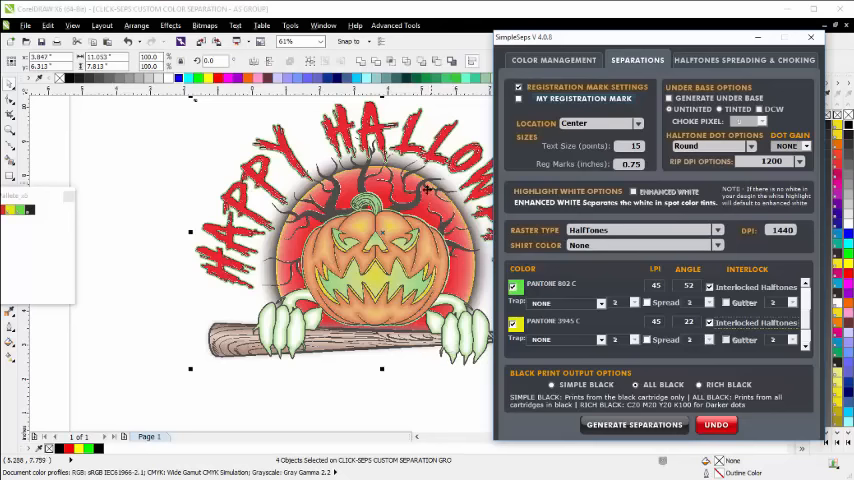
{"action": "mouse_move", "coordinate": [375, 309]}
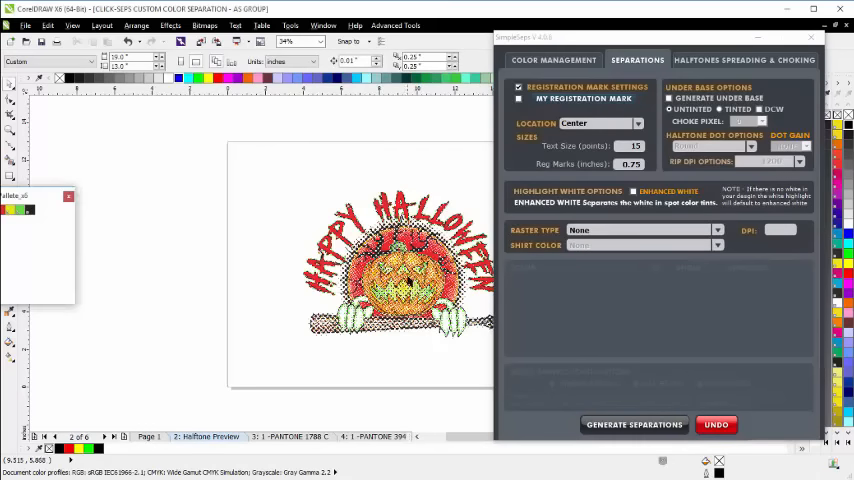
Close the SimpleSeps window to view the generated Halftone Preview and Pantone plate pages
{"action": "left_click", "coordinate": [405, 270]}
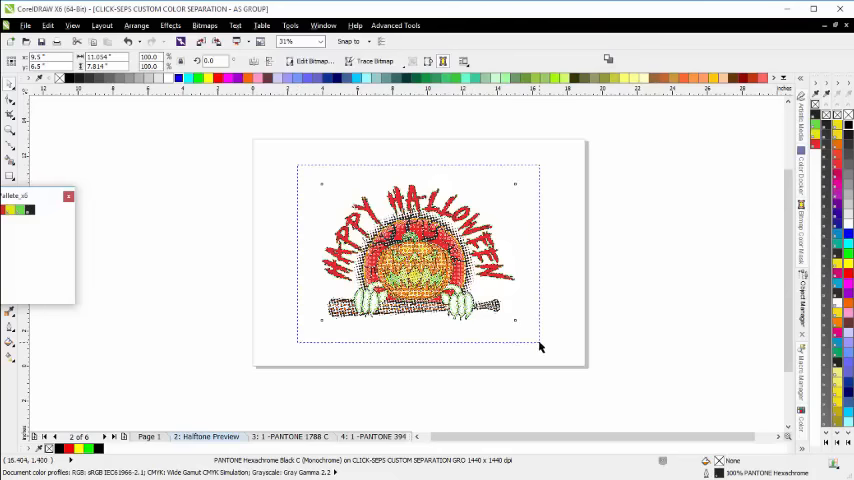
Convert the halftone preview artwork to a 300 dpi RGB Color bitmap
{"action": "left_click", "coordinate": [204, 25]}
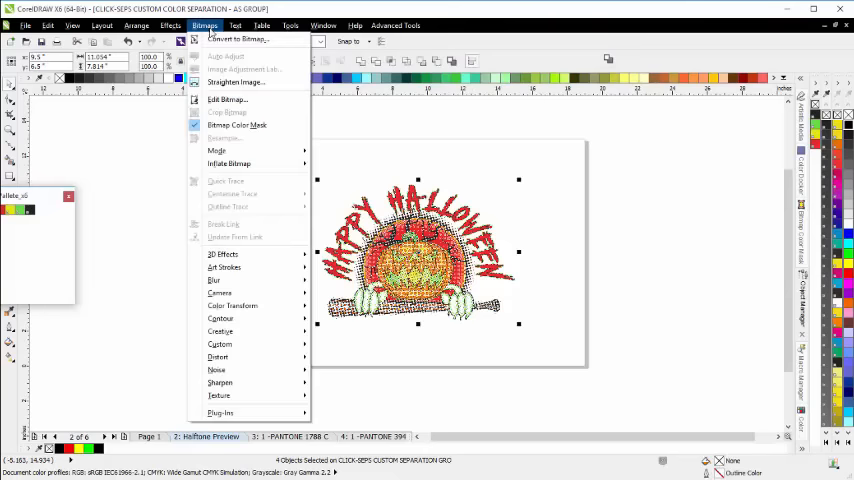
{"action": "left_click", "coordinate": [237, 39]}
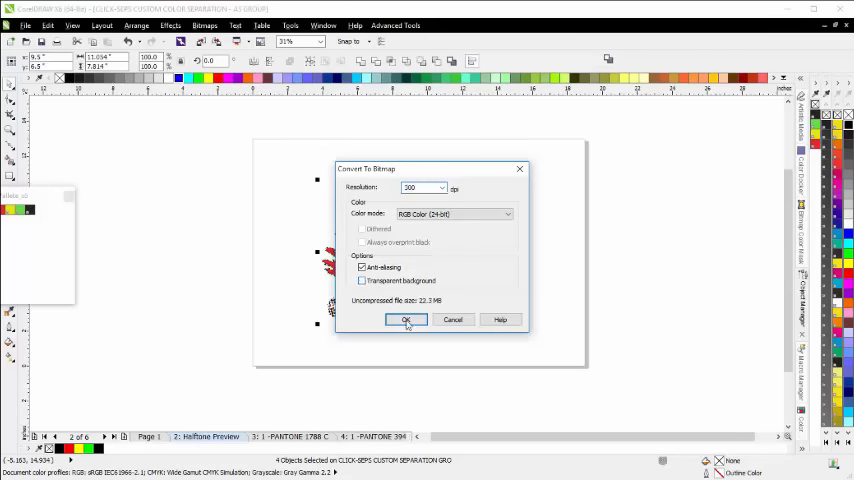
{"action": "left_click", "coordinate": [406, 320]}
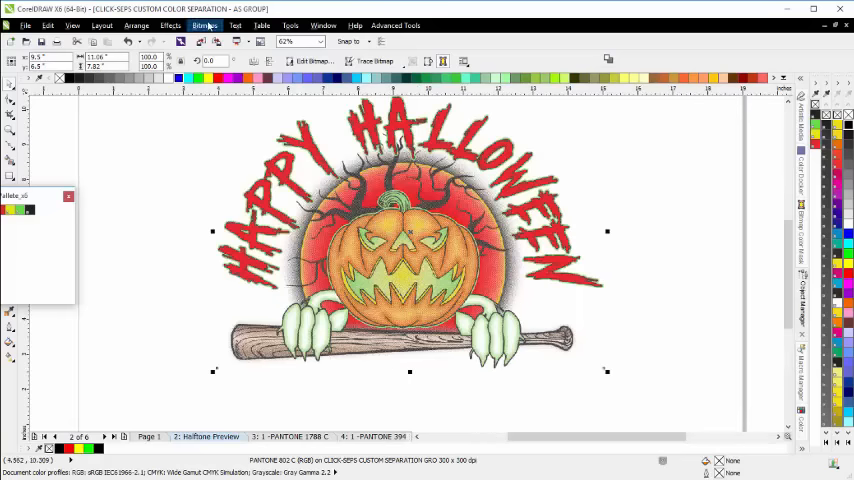
Apply a small-radius Gaussian Blur to the 300 dpi preview bitmap
{"action": "left_click", "coordinate": [204, 25]}
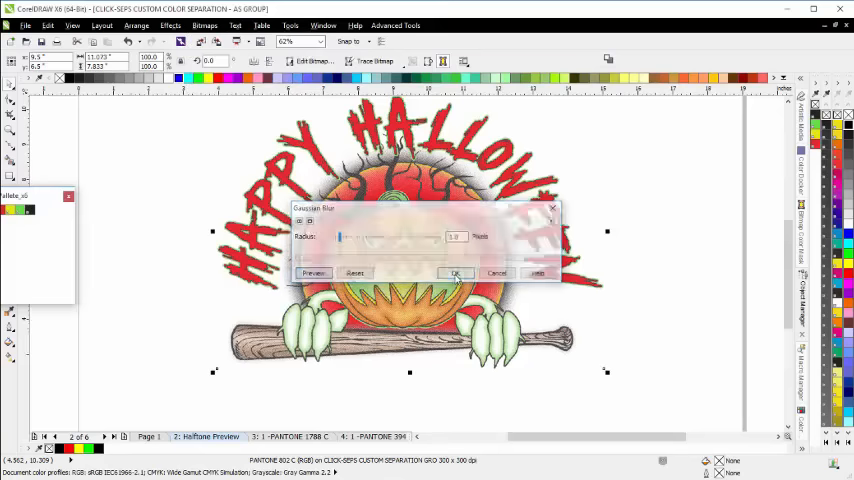
{"action": "left_click", "coordinate": [456, 273]}
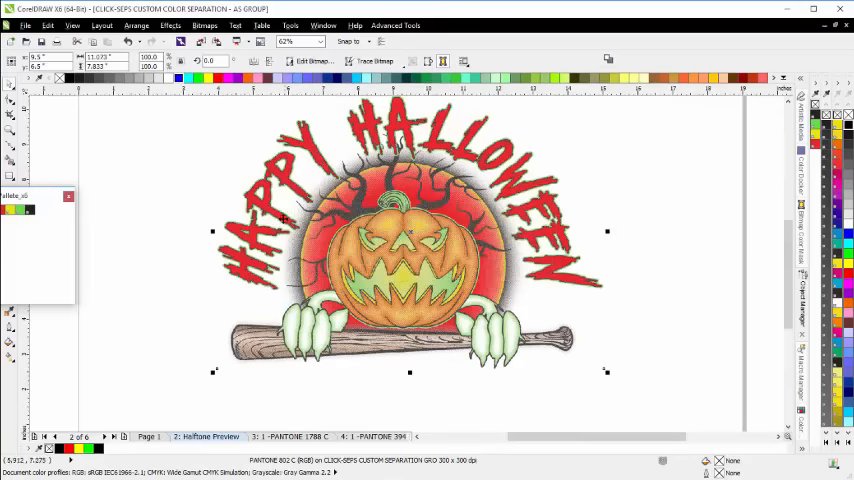
{"action": "mouse_move", "coordinate": [354, 150]}
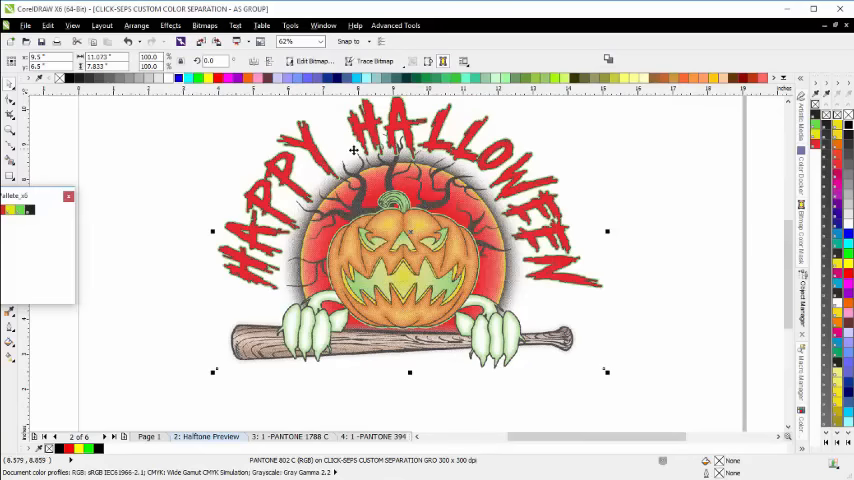
{"action": "mouse_move", "coordinate": [273, 283]}
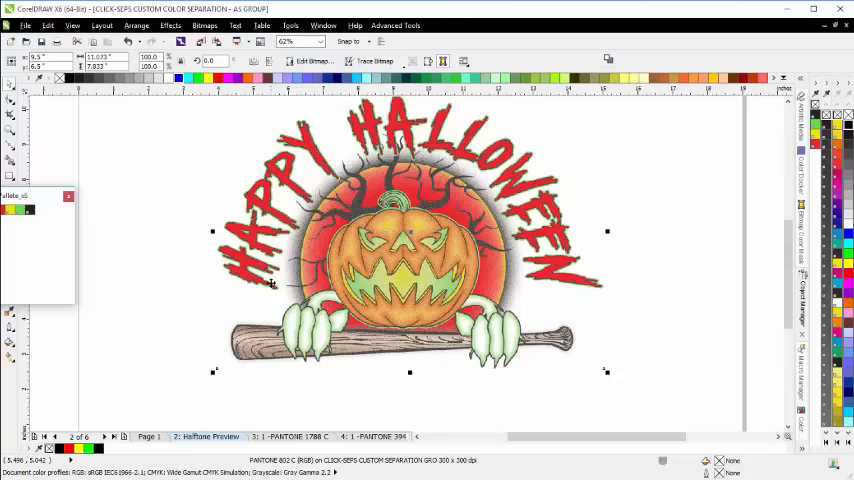
{"action": "mouse_move", "coordinate": [690, 122]}
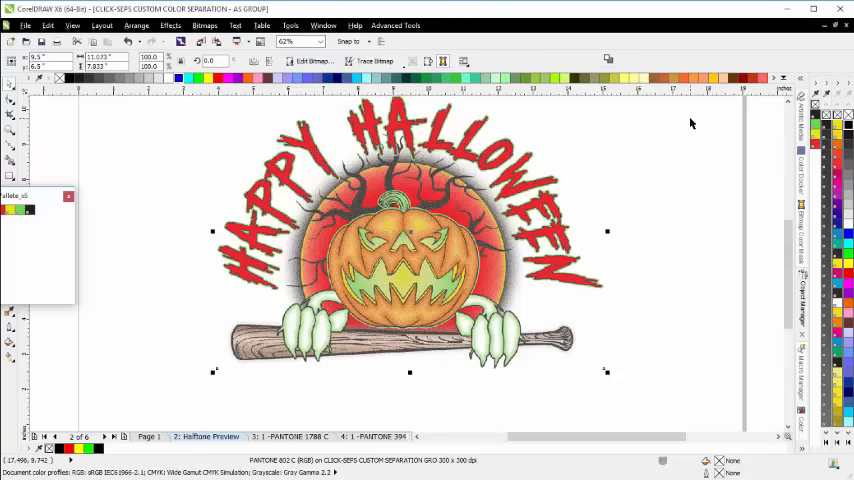